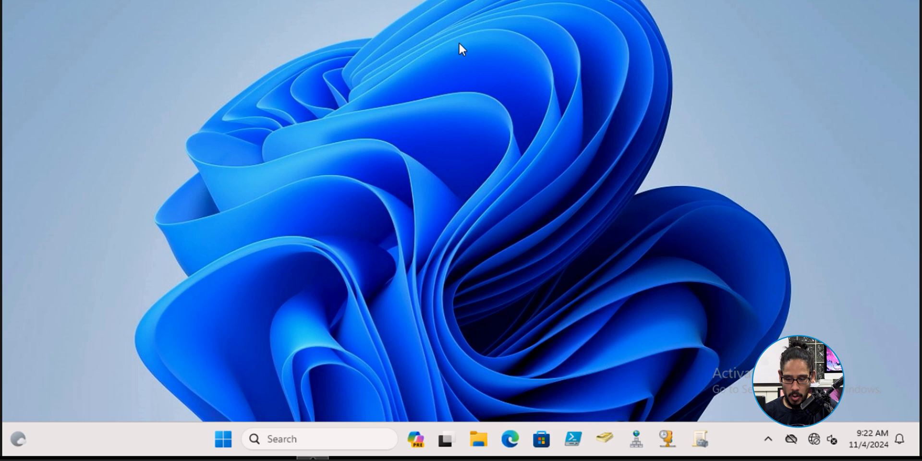
Reach Windows Tools from Start's All apps list after a brief detour into Settings
click(223, 439)
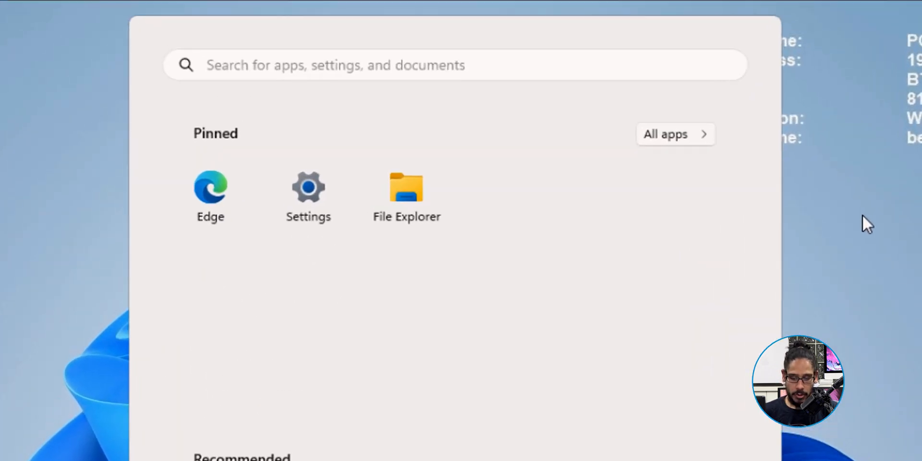
click(308, 187)
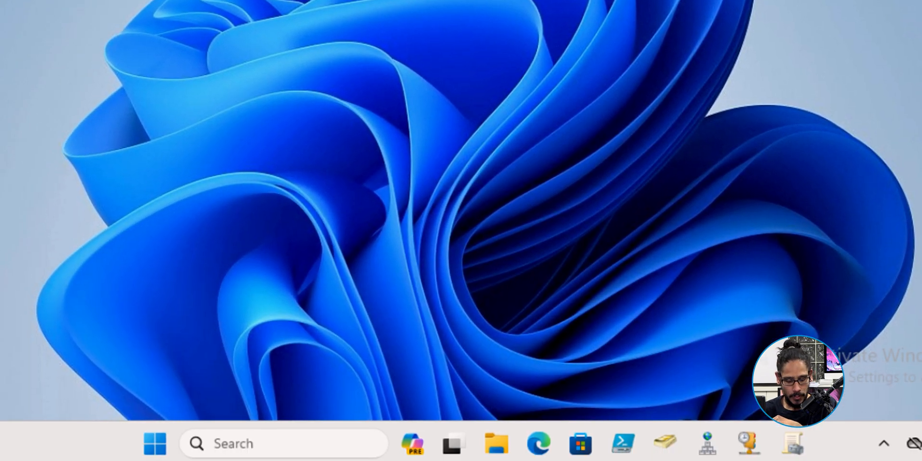
click(156, 443)
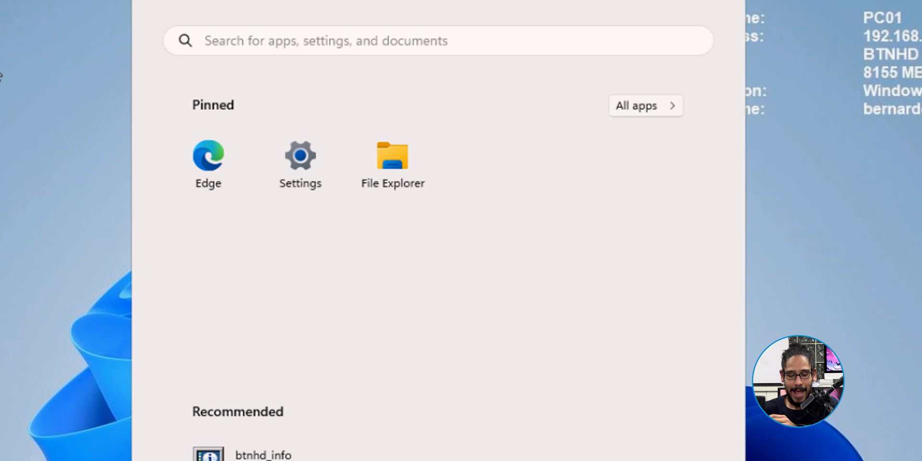
click(643, 106)
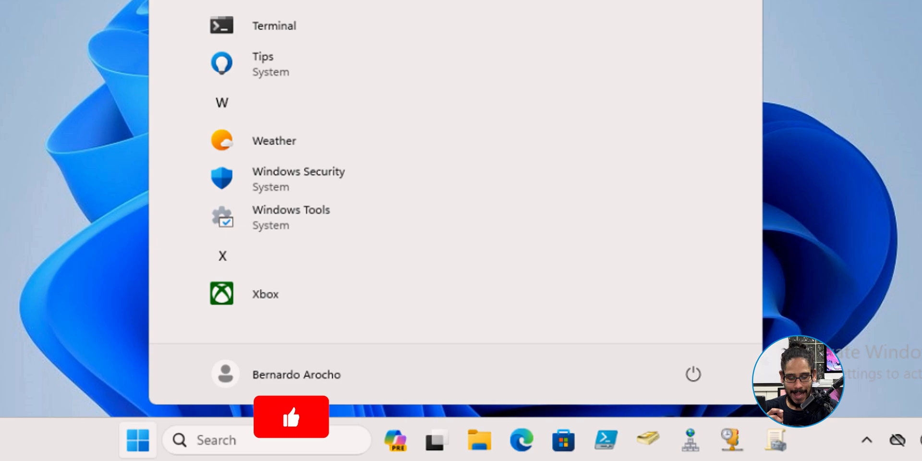
click(290, 210)
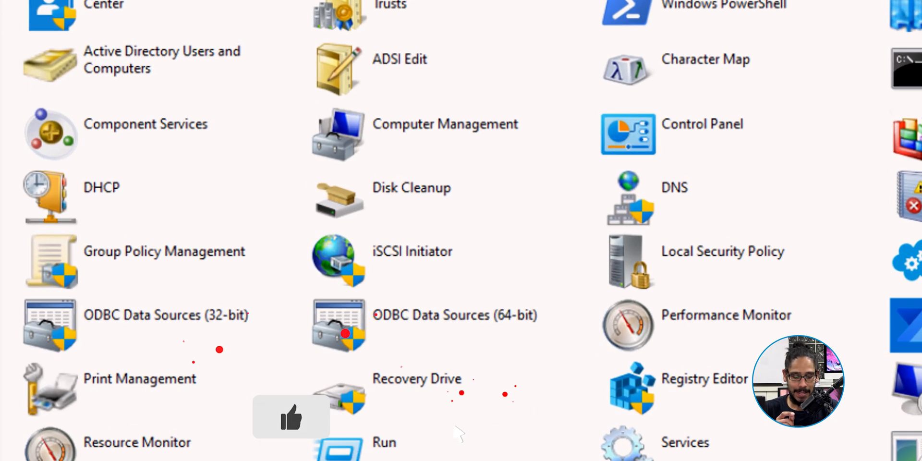
Launch Group Policy Management and show btnhd.edu's Group Policy Objects container
double_click(165, 250)
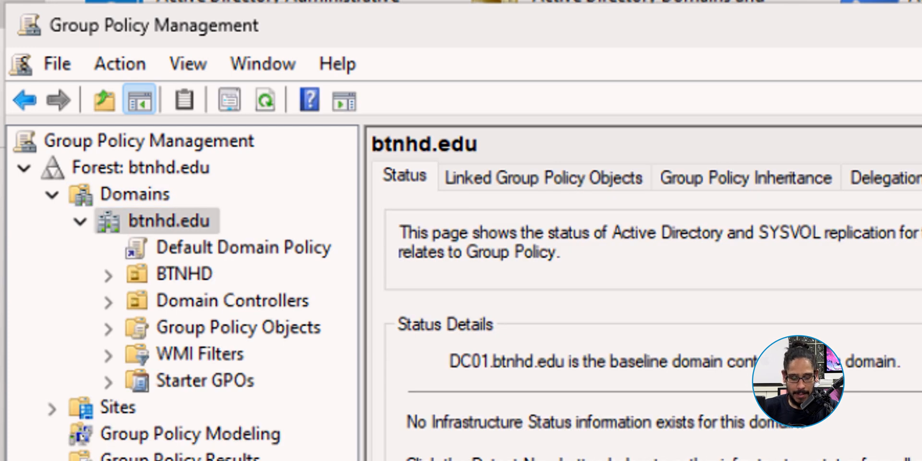
click(237, 327)
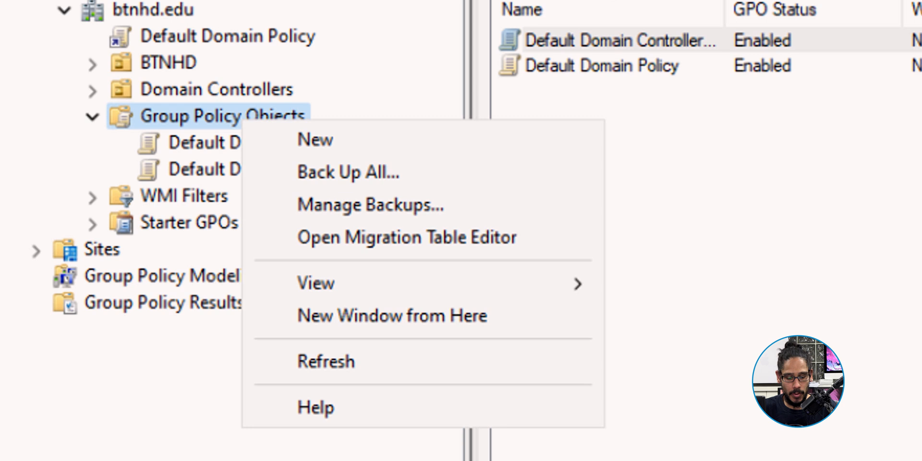
Create a new GPO named 'COMPUTER: Disable Check for Updates'
click(315, 139)
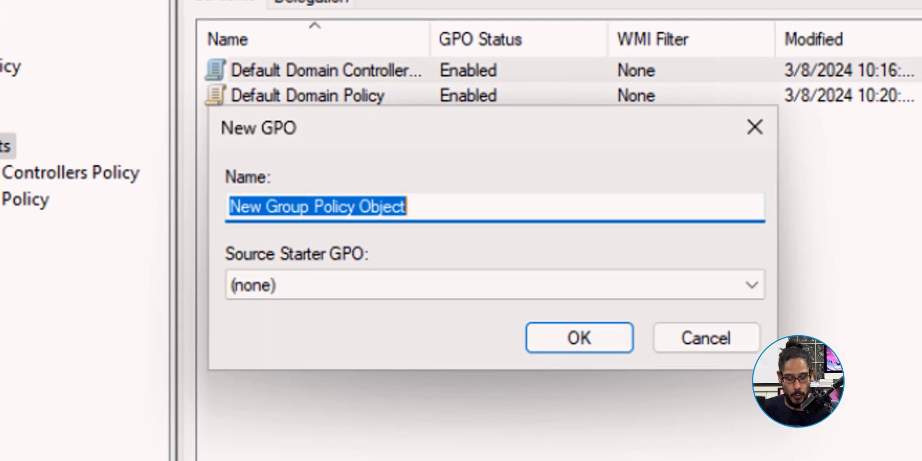
text(COMPUTER: Disable Check for Updates)
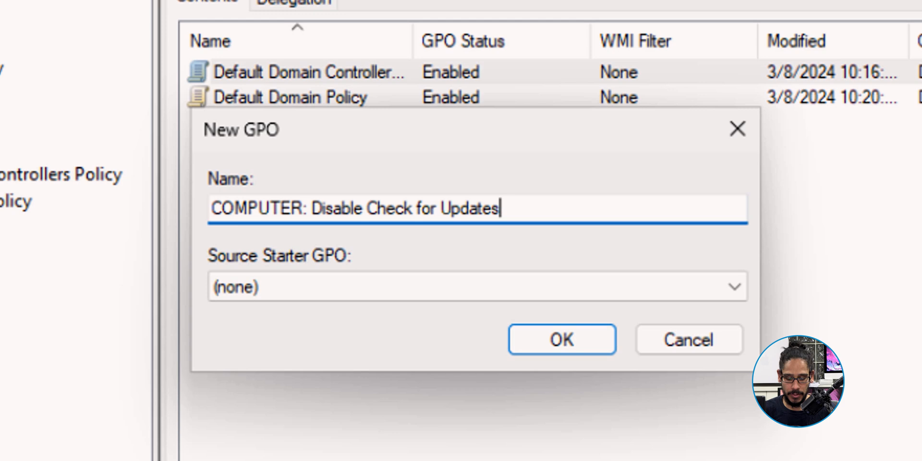
click(560, 339)
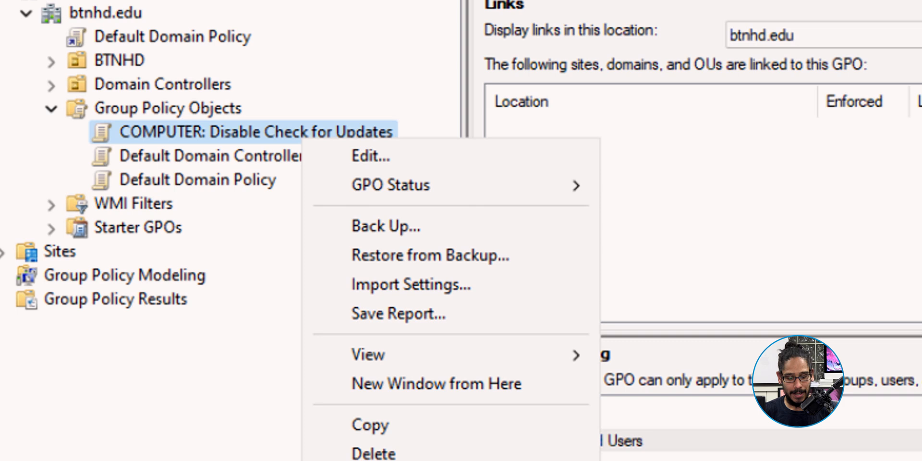
Edit the new GPO and reach Computer Configuration's Windows Update 'Manage end user experience' settings
click(371, 155)
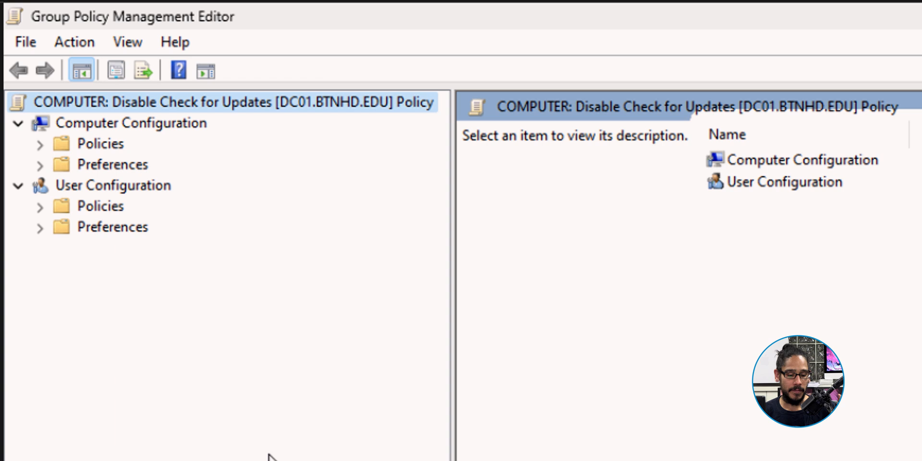
click(130, 122)
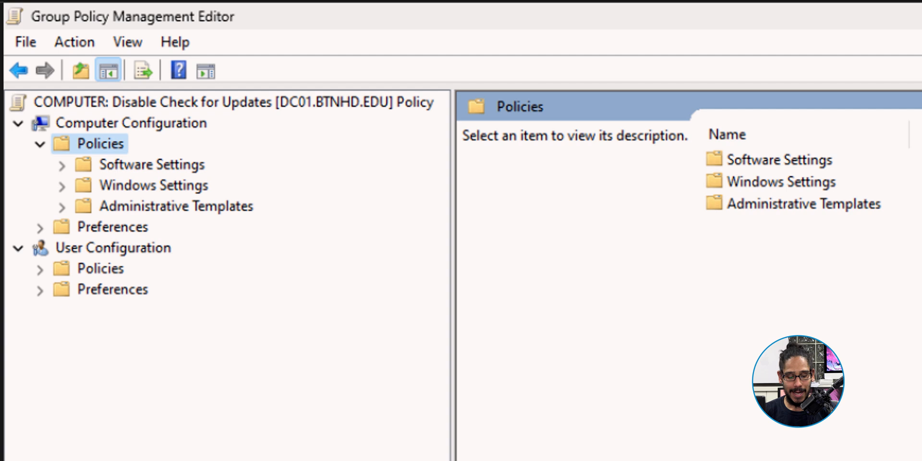
click(61, 205)
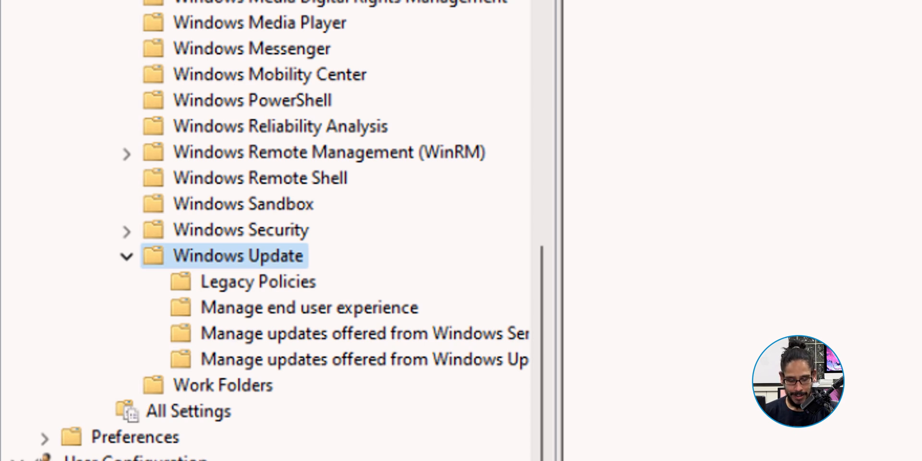
click(308, 308)
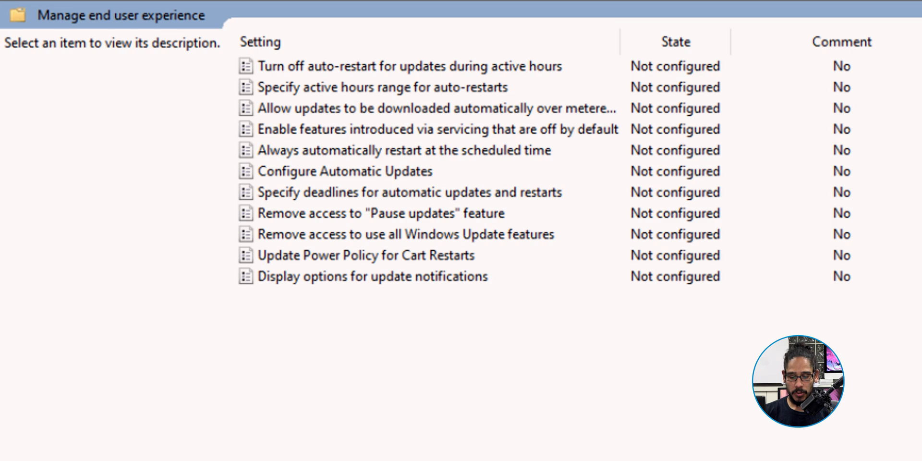
Set 'Remove access to use all Windows Update features' to Enabled
click(405, 235)
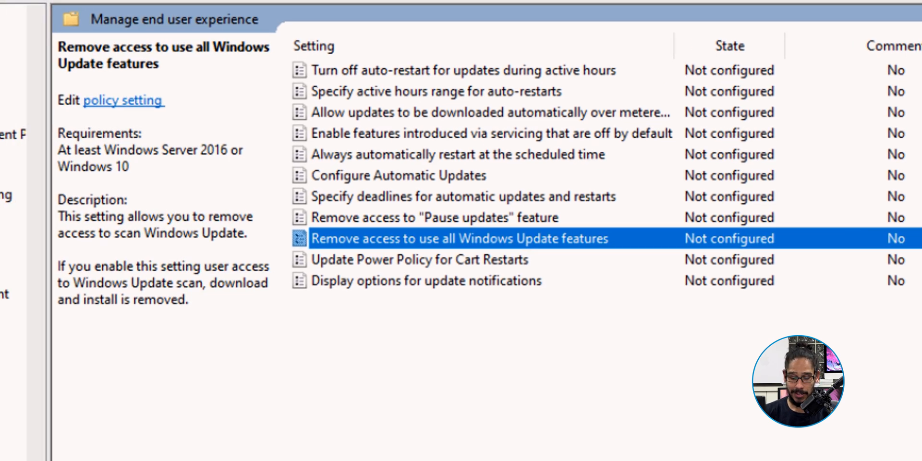
double_click(460, 238)
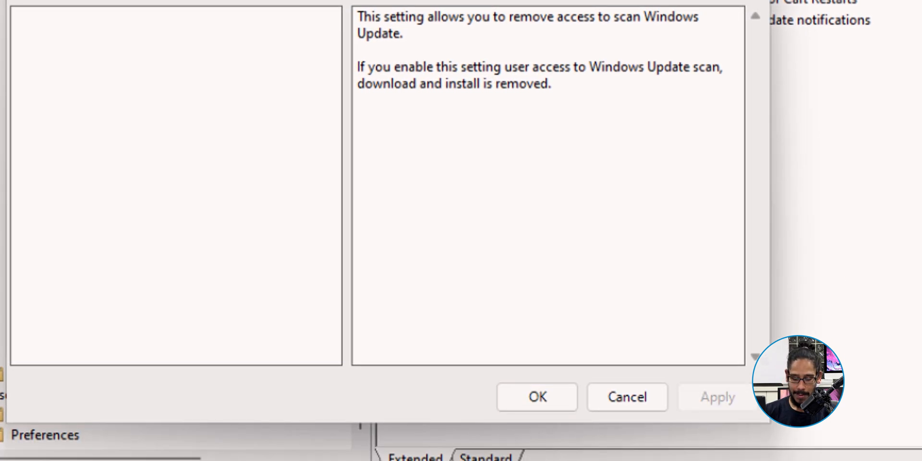
click(536, 397)
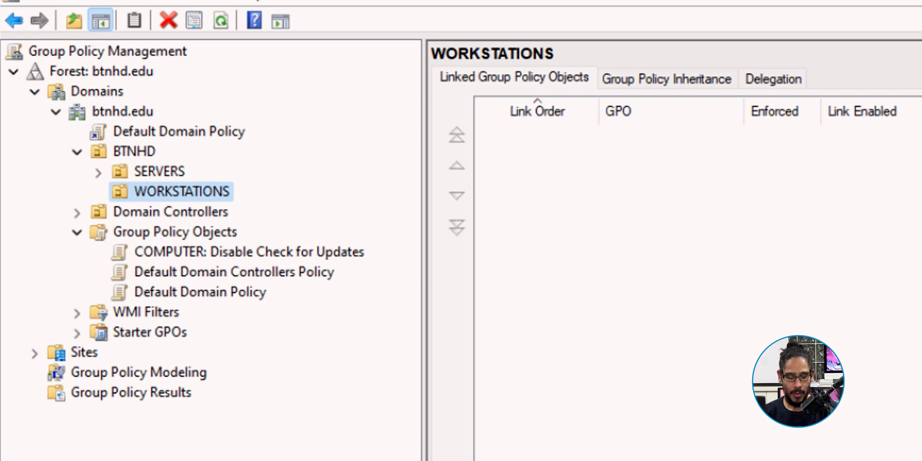
Link the existing GPO 'COMPUTER: Disable Check for Updates' to the WORKSTATIONS OU
right_click(182, 191)
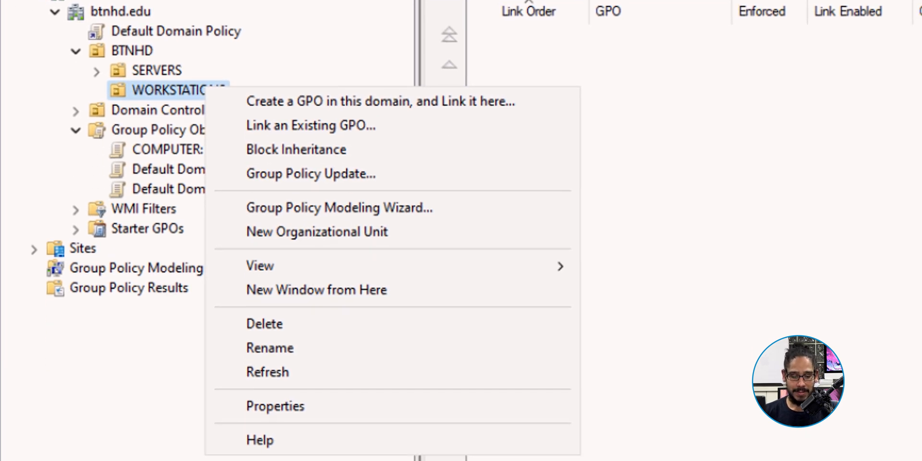
click(311, 125)
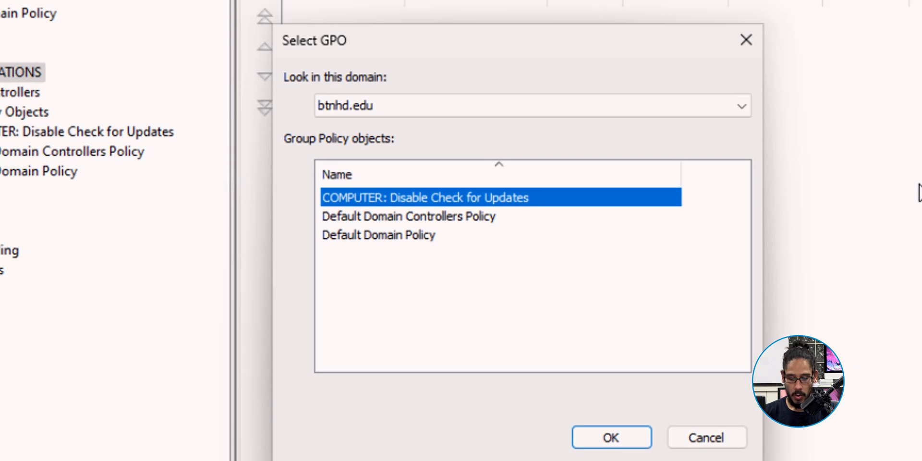
click(610, 437)
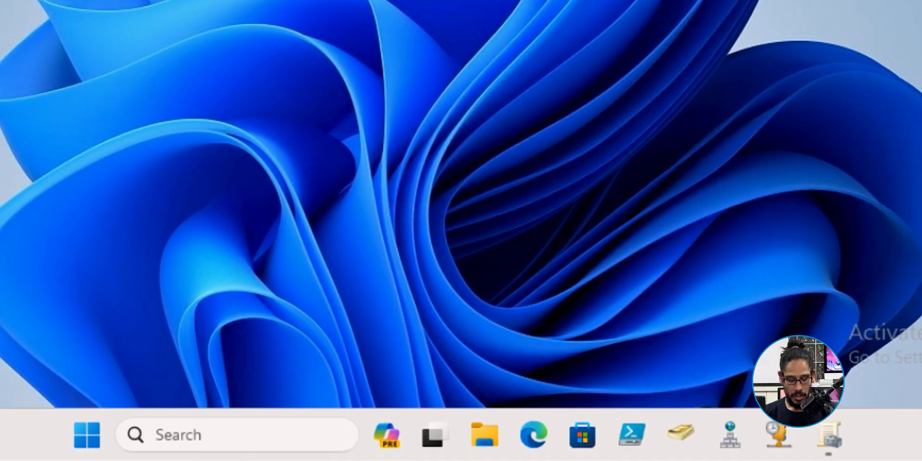
Run 'GPupdate /force' from an elevated Terminal (Admin) PowerShell prompt
right_click(87, 435)
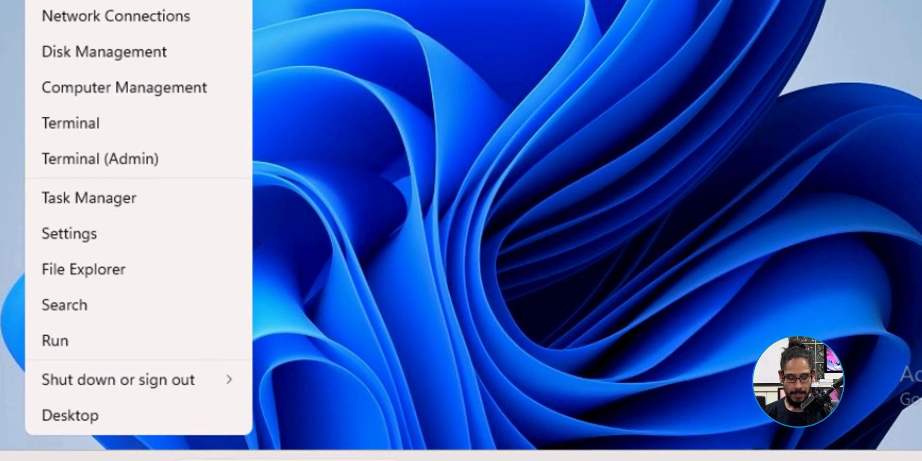
click(70, 123)
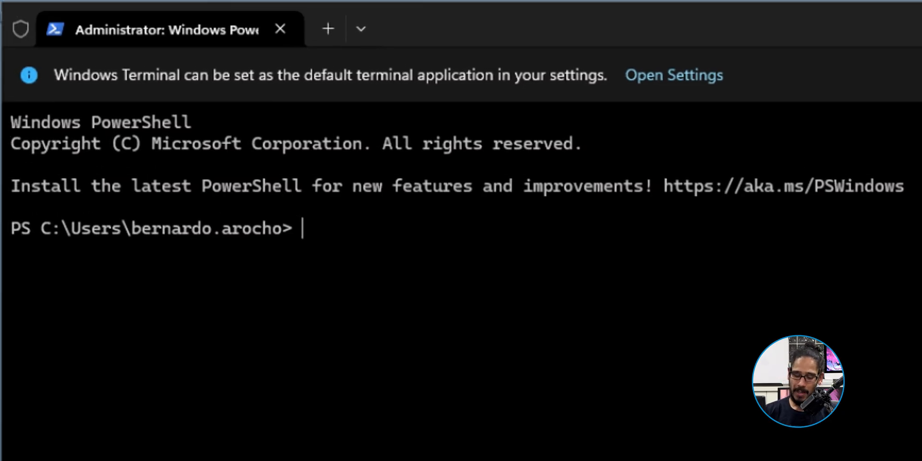
text(GPupdate /force)
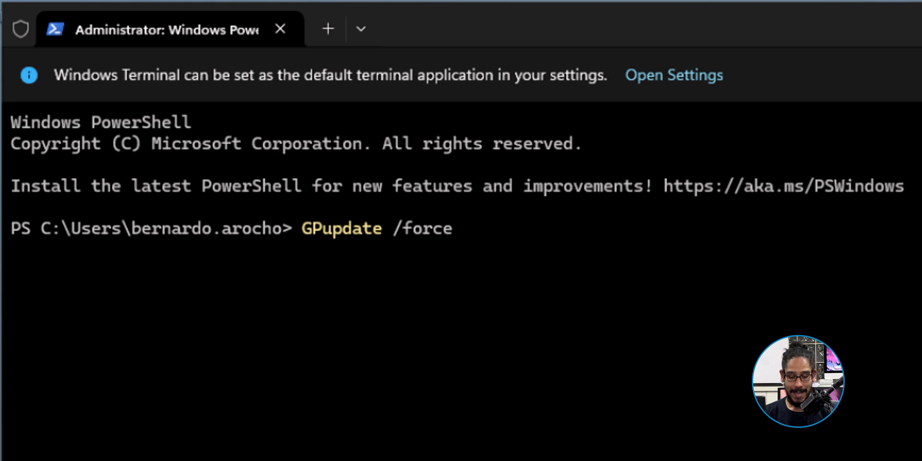